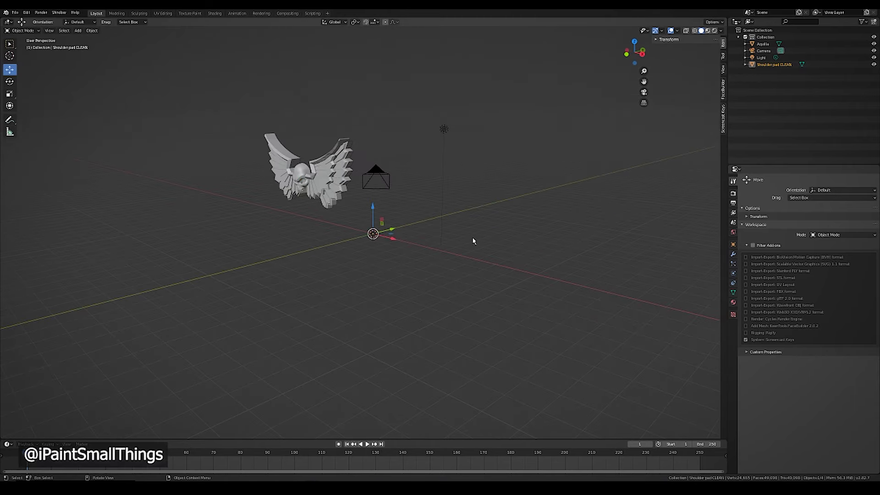
- Snap the shoulder pad mesh onto its own origin with Geometry to Origin
scroll("down", 3)
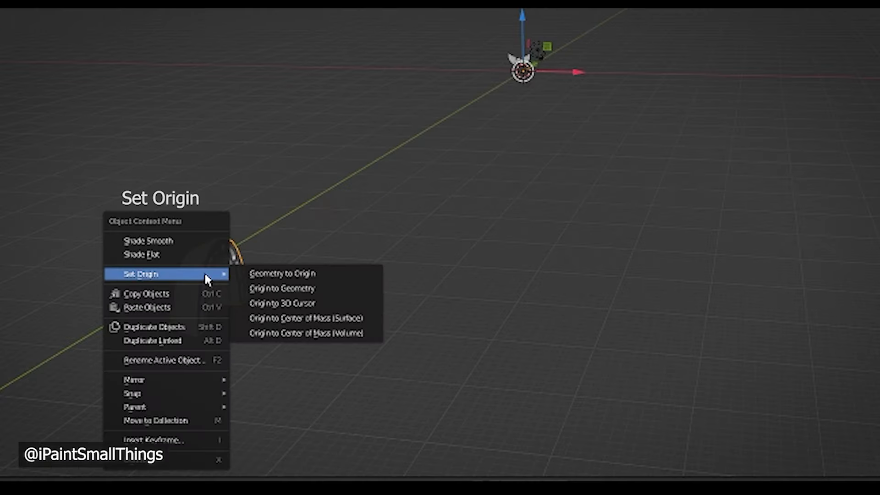
mouse_move(282, 274)
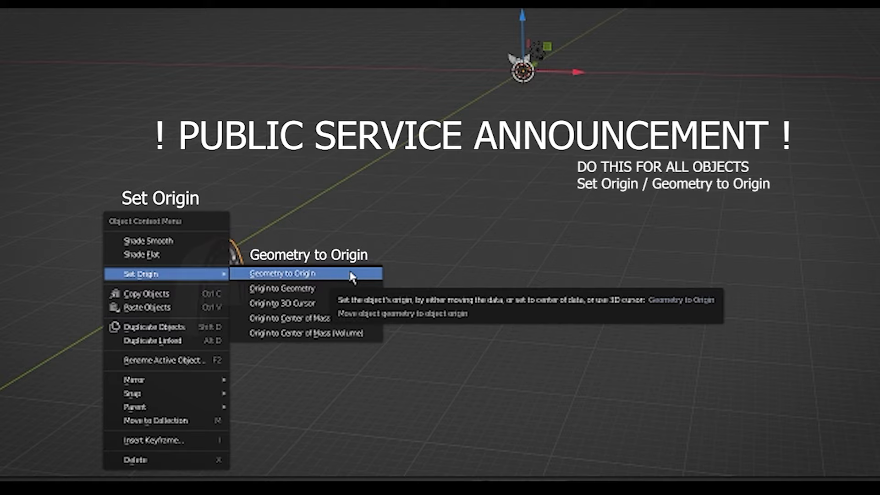
left_click(282, 274)
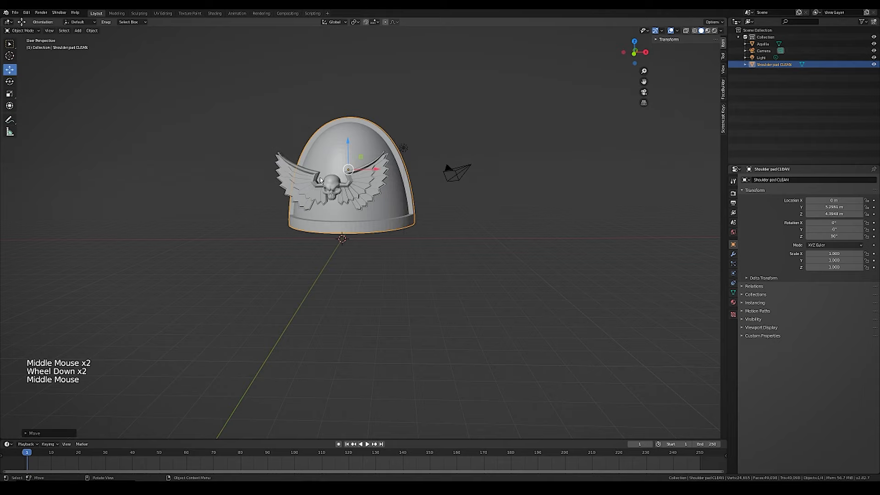
- Select the Aquila emblem in the viewport
left_click(331, 186)
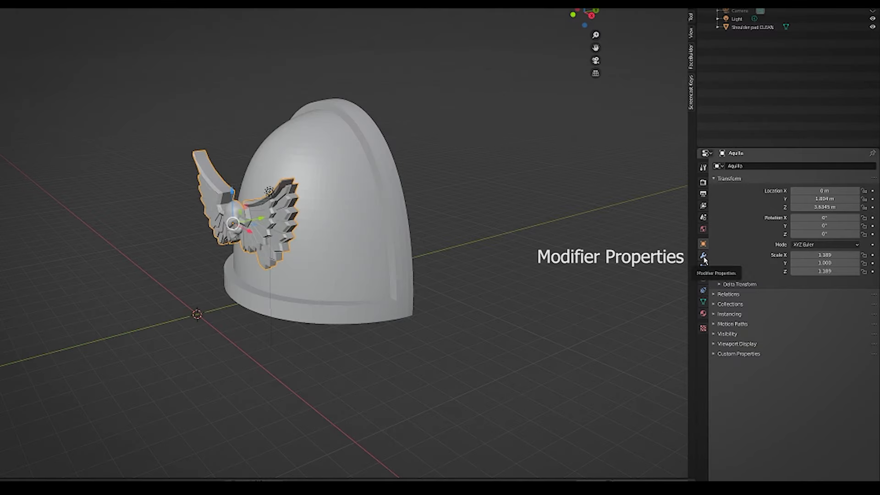
- Add a Simple Deform modifier to the Aquila from the Modifier Properties tab
left_click(703, 257)
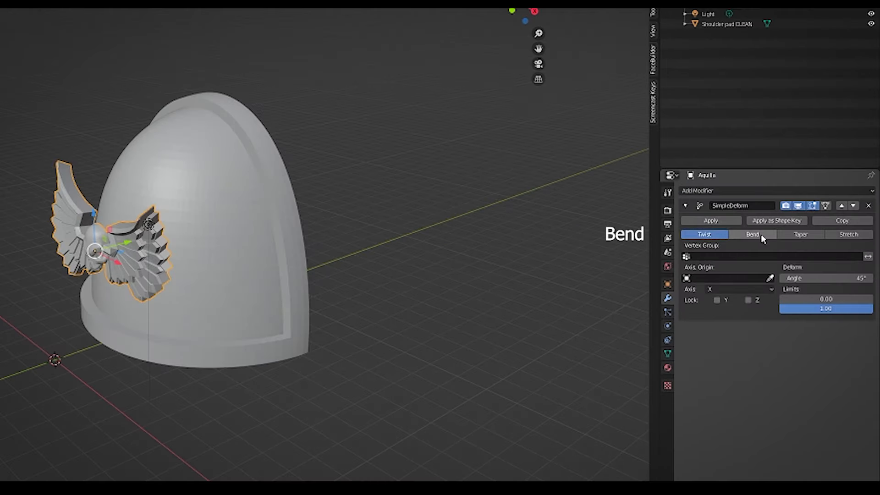
left_click(752, 234)
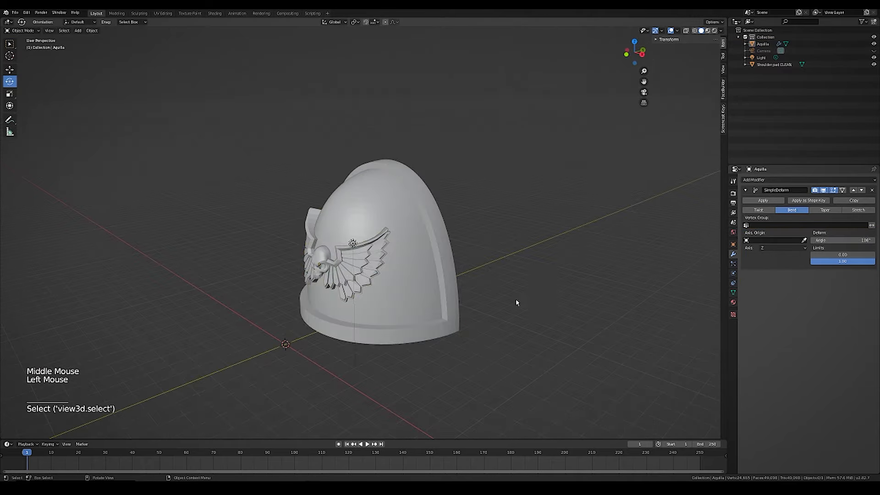
scroll("down", 3)
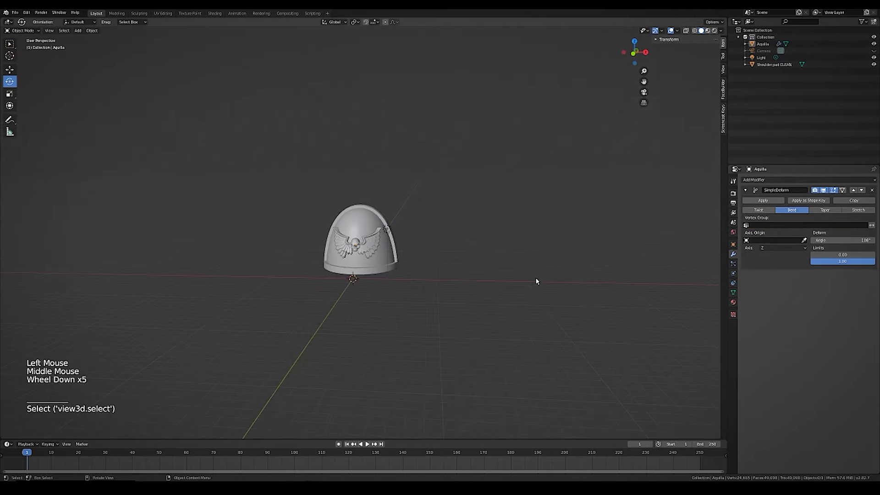
scroll("down", 3)
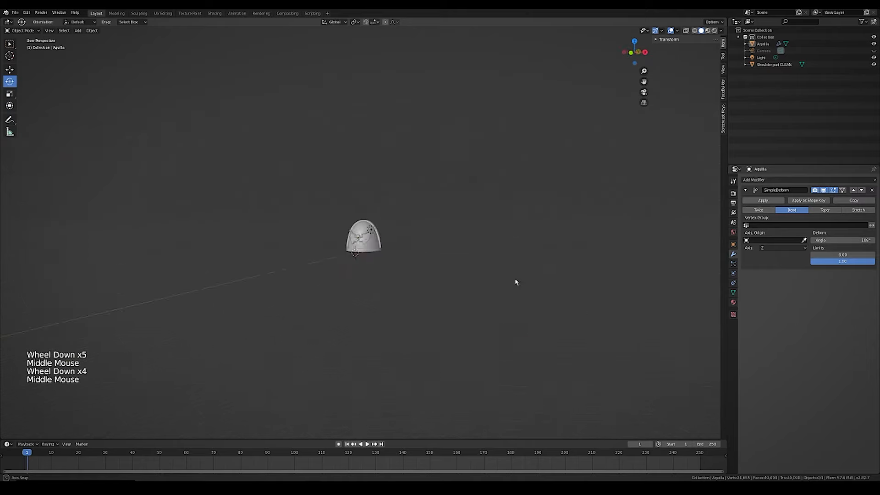